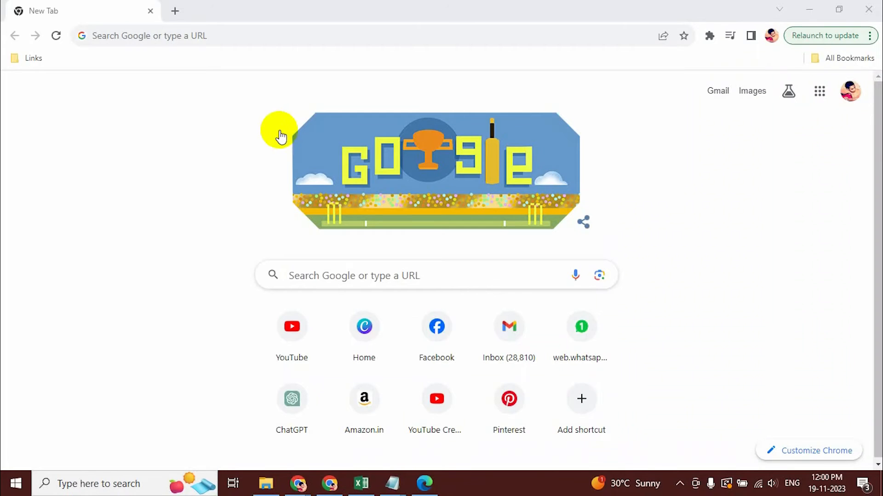
mouse_move(246, 217)
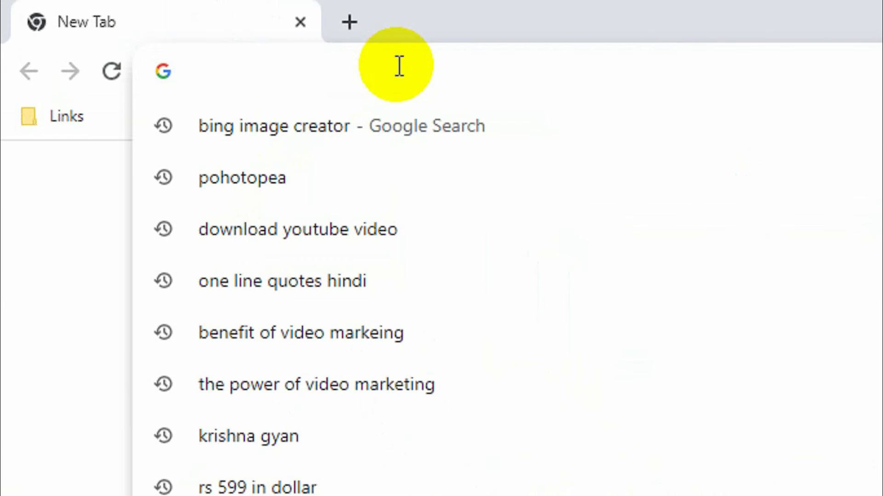
Go to the Bing Image Creator page at bing.com/images/create.
text(https://www.bing.com/images/create?)
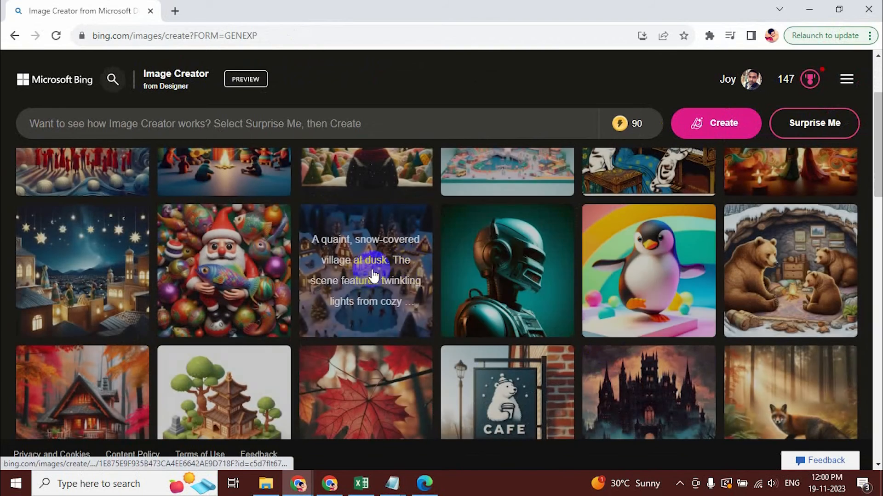
Generate images from the prompt 'Little cute Krishna Dancing in the jungle, cartoon image'.
scroll(down, 3)
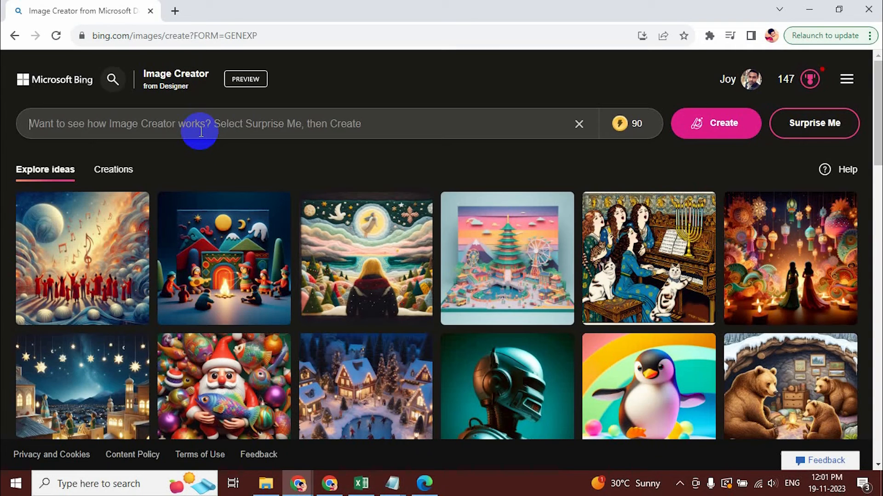
mouse_move(125, 120)
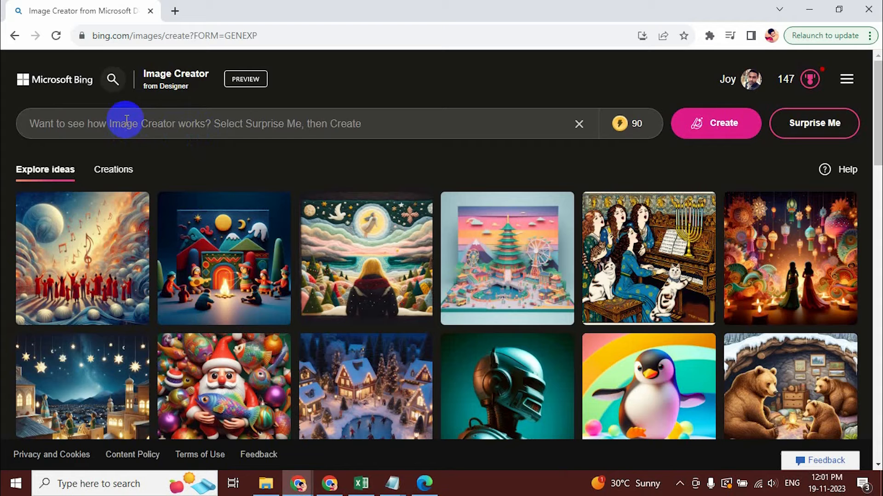
text(Little Krishn)
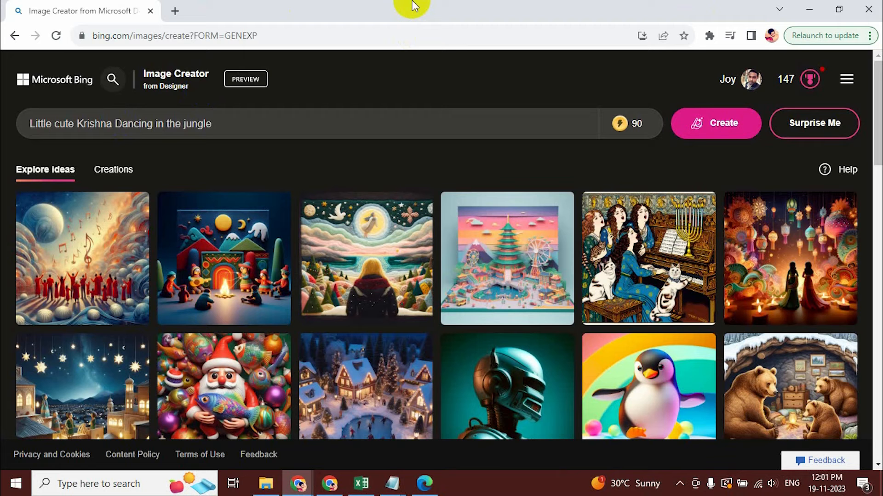
text(, cat)
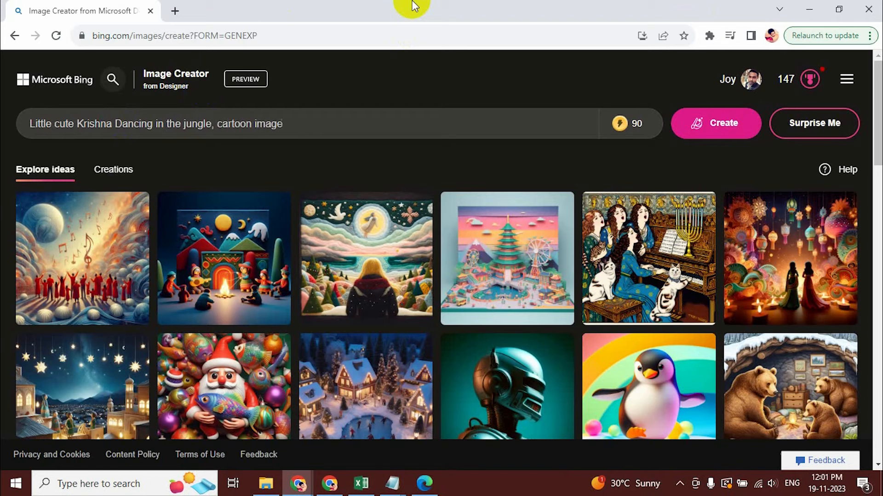
click(715, 124)
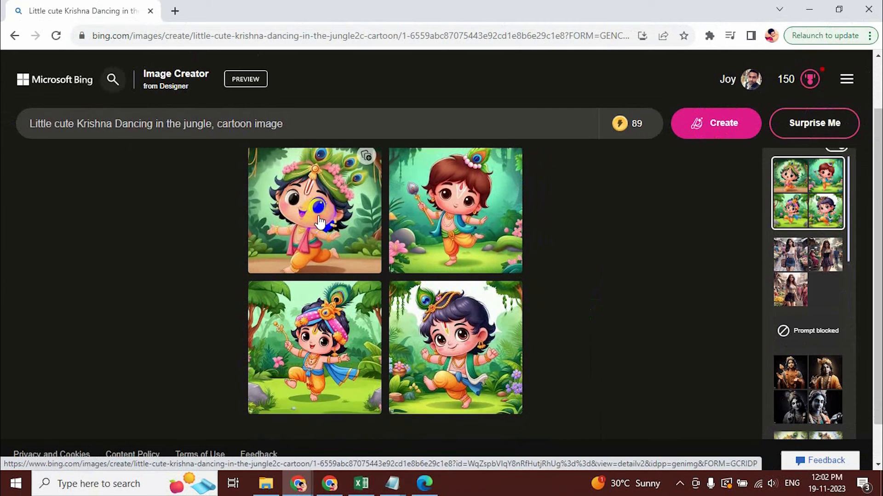
Generate 'Iron man selling vegetables in Indian Market' images and browse them full-size.
text(Iron man selling vegetabl)
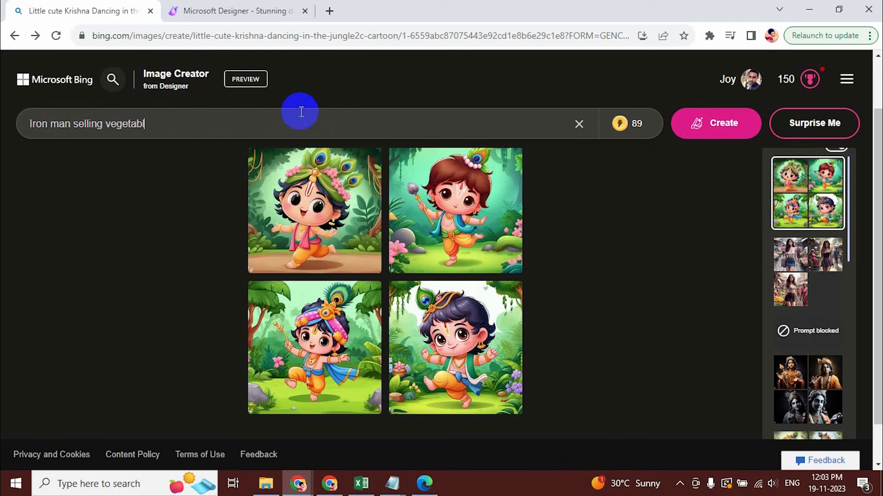
text(es in Indian Market)
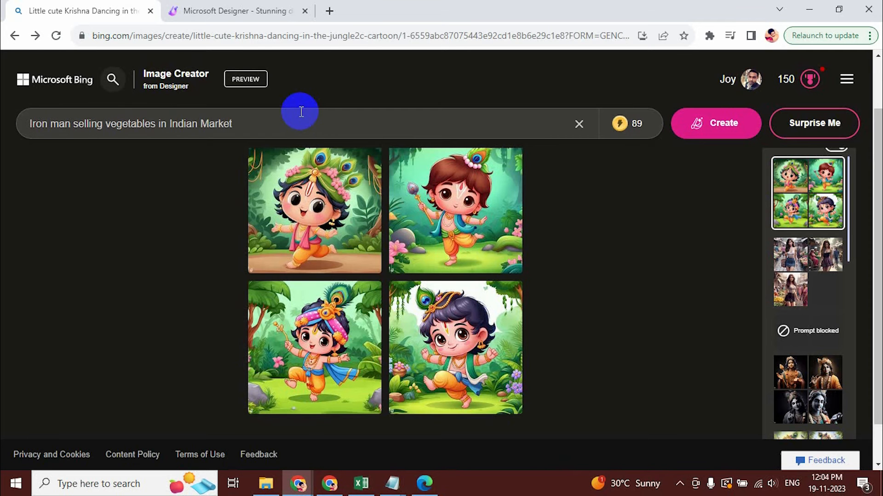
click(716, 123)
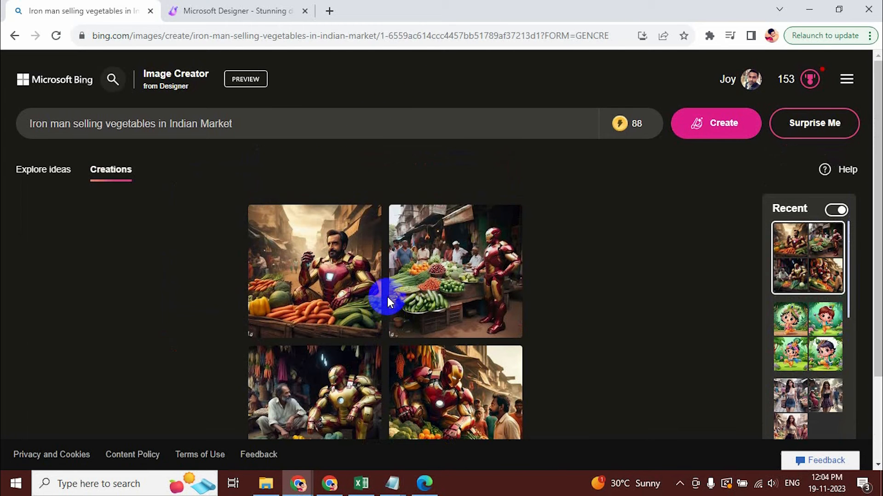
scroll(down, 3)
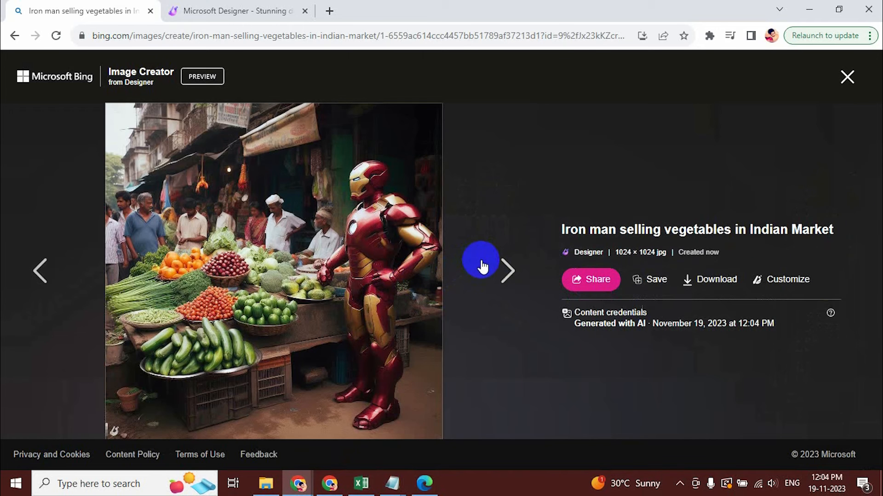
click(506, 270)
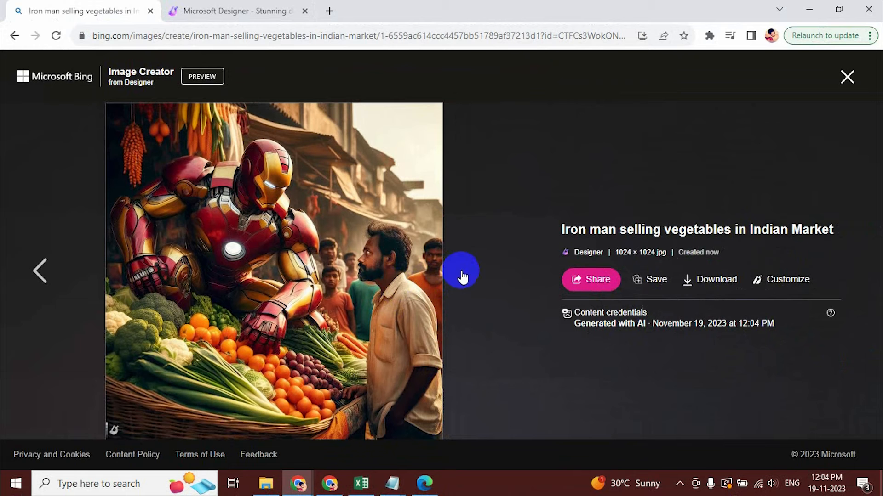
mouse_move(847, 77)
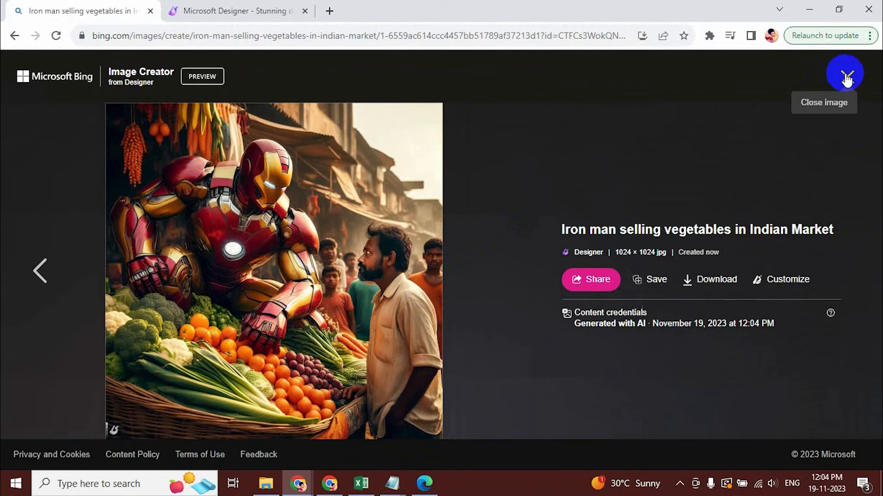
Download the image of Iron Man standing at the vegetable stall.
click(845, 73)
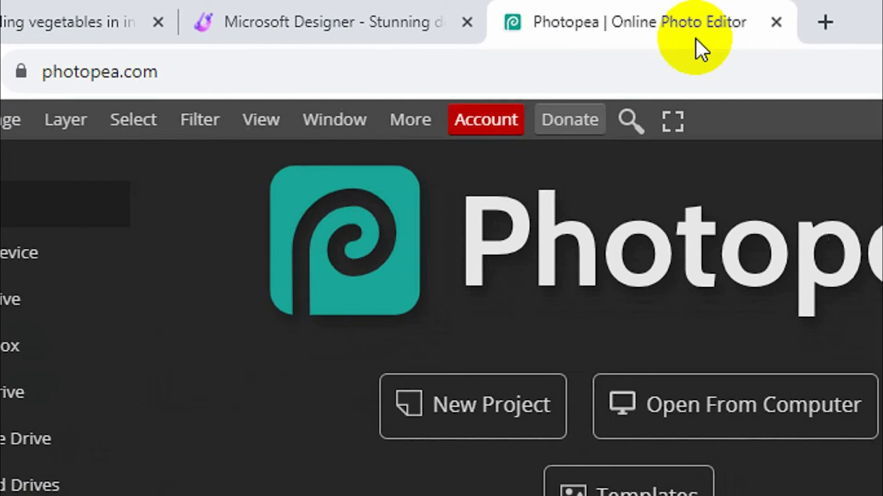
click(78, 22)
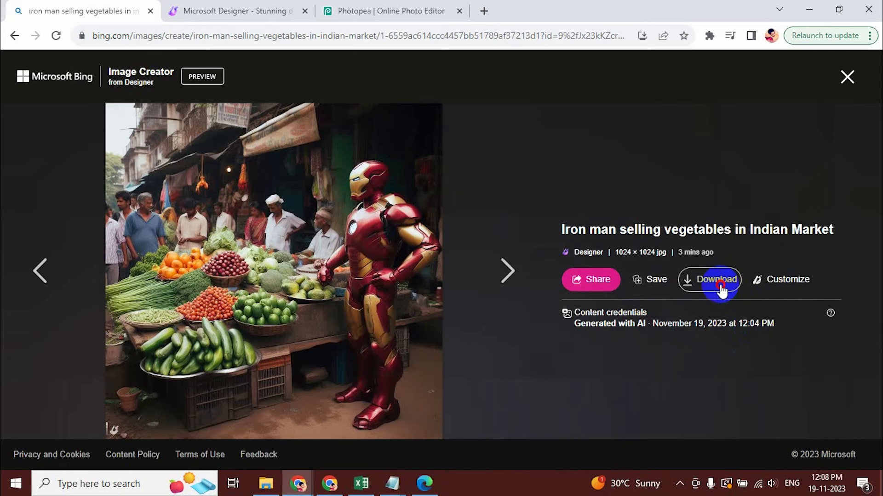
click(716, 279)
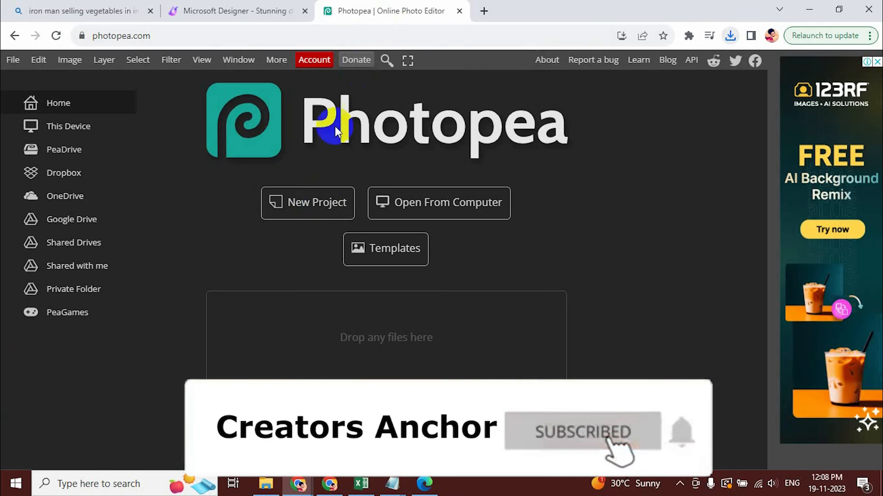
Create a 1920×1080 blank canvas and open the downloaded Iron Man image on it.
click(308, 202)
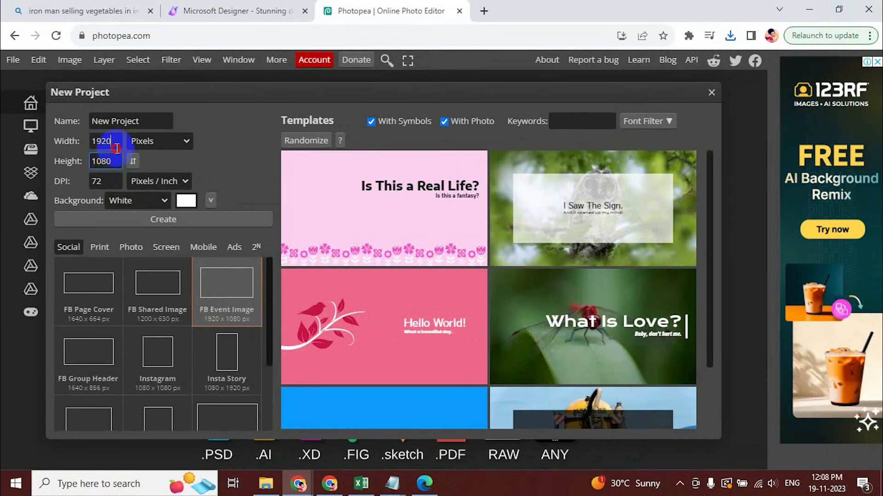
click(163, 219)
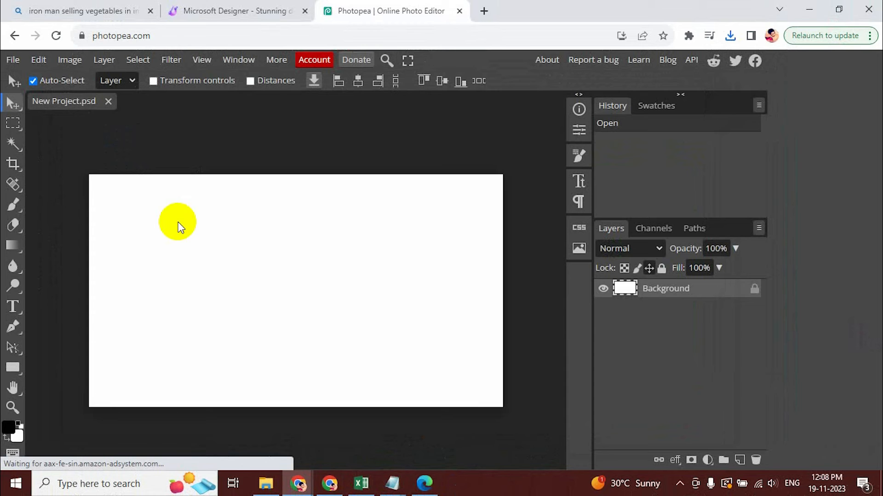
click(13, 60)
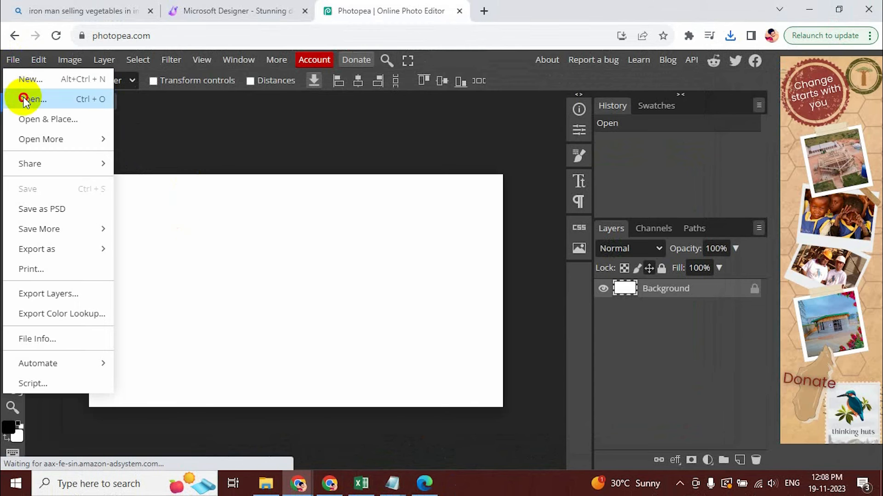
click(31, 99)
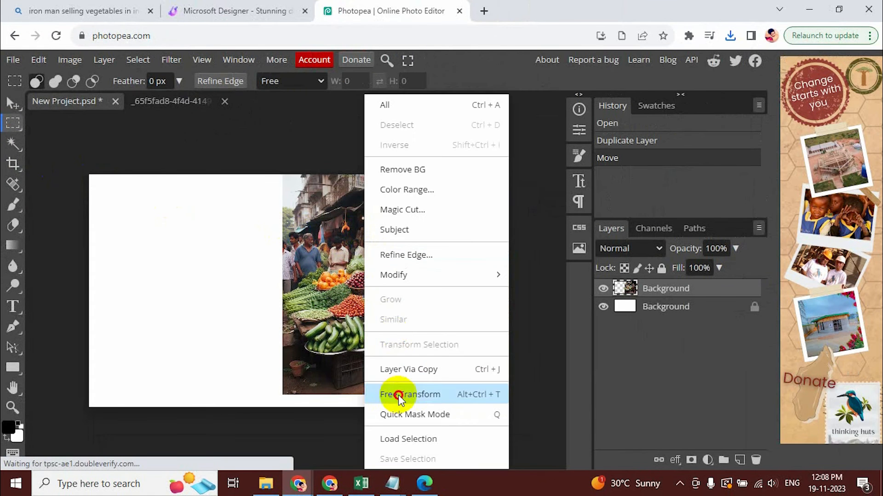
Resize the market image layer and export the canvas as a PNG.
click(410, 394)
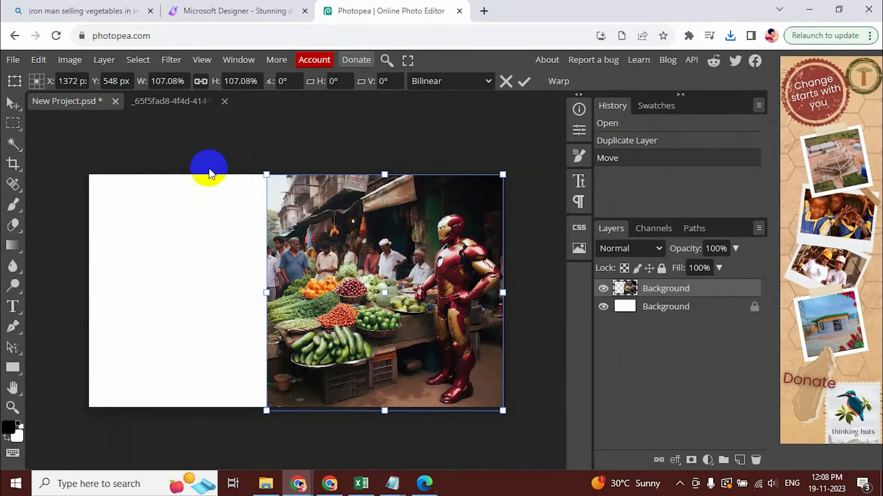
click(13, 59)
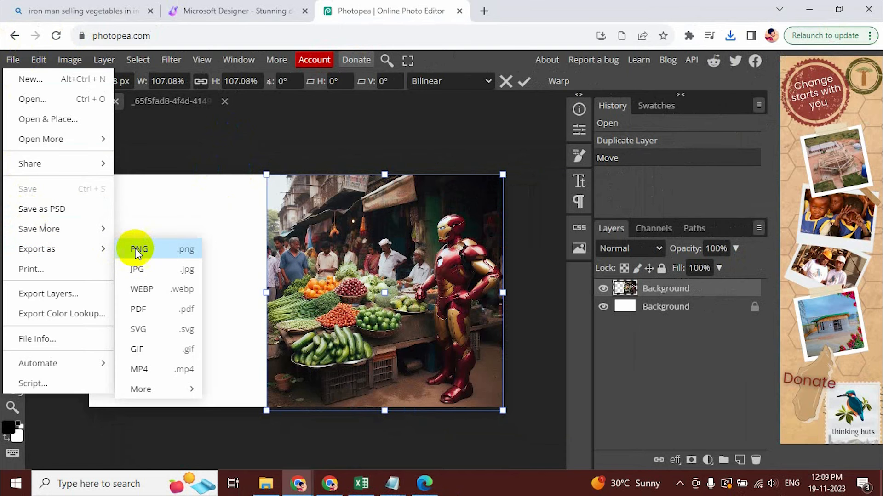
click(139, 248)
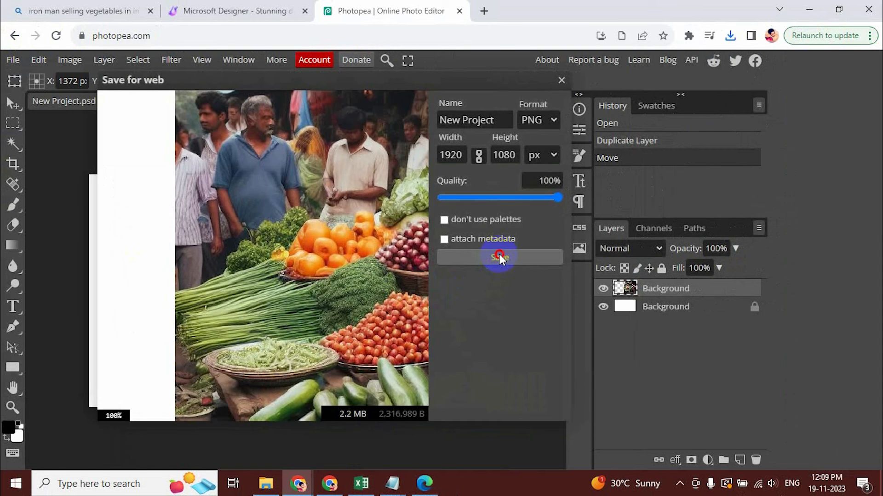
click(498, 257)
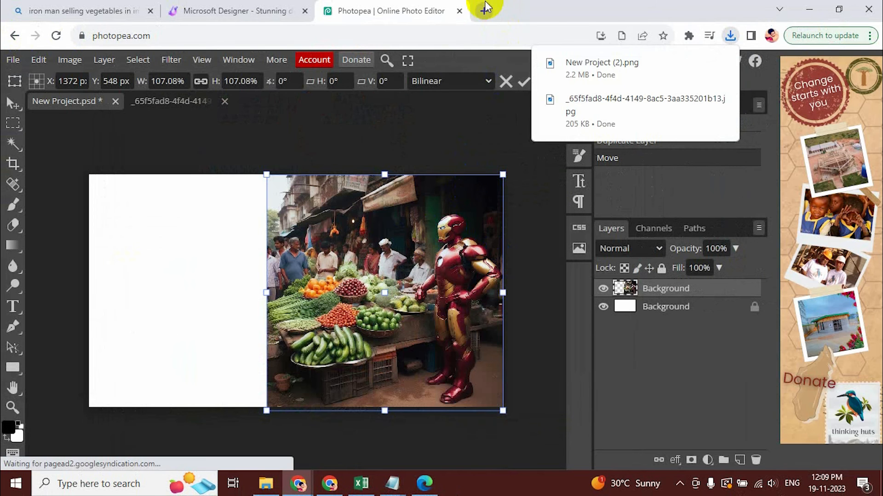
click(485, 11)
text(adobe)
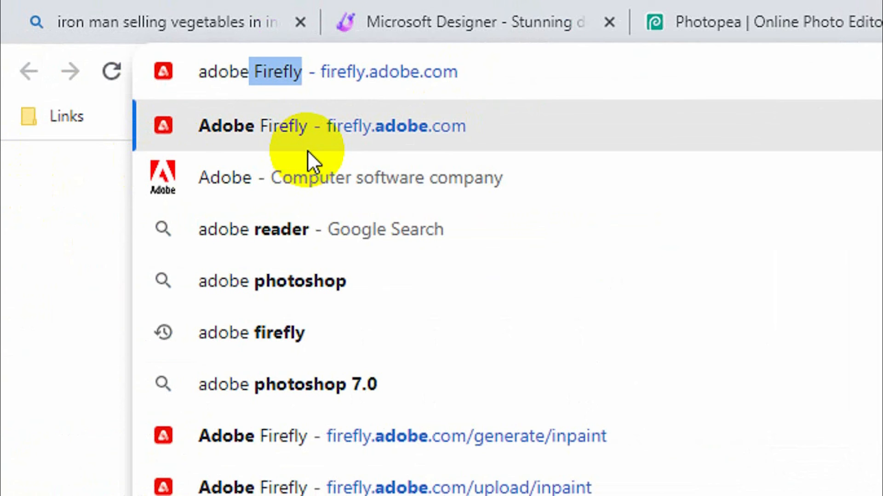
Load the exported Iron Man PNG into Firefly's Generative fill tool.
click(332, 126)
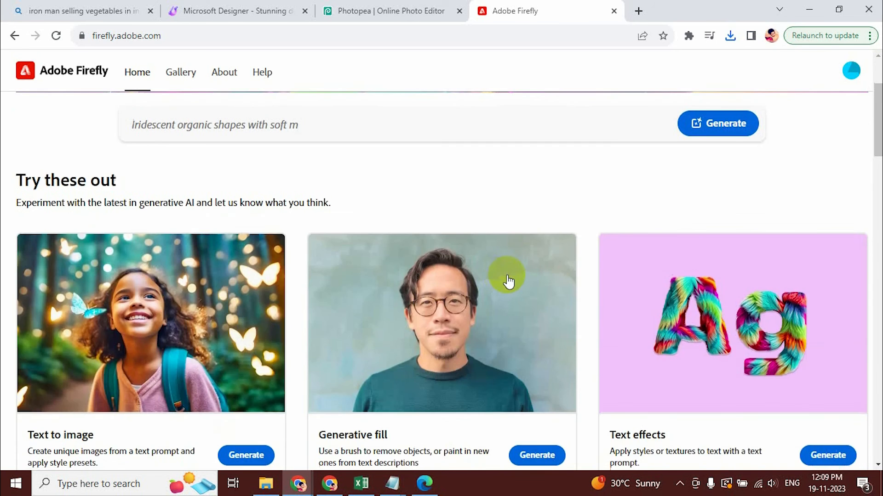
click(850, 71)
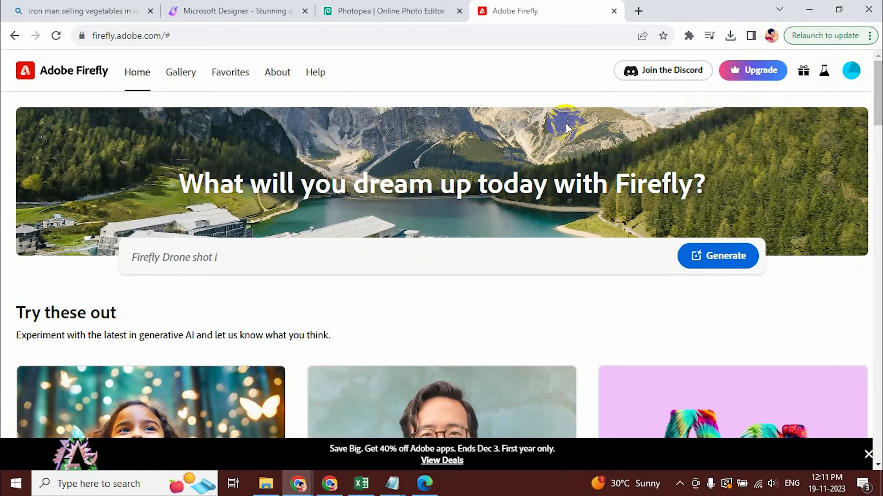
scroll(down, 3)
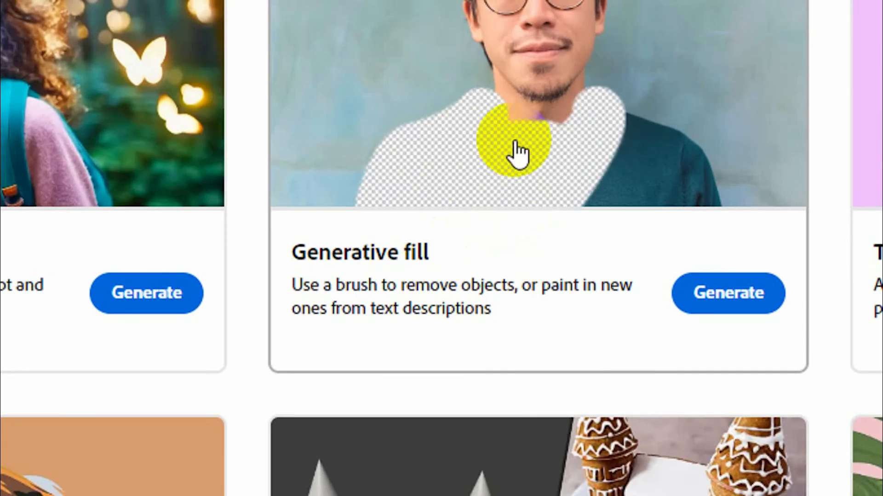
click(727, 293)
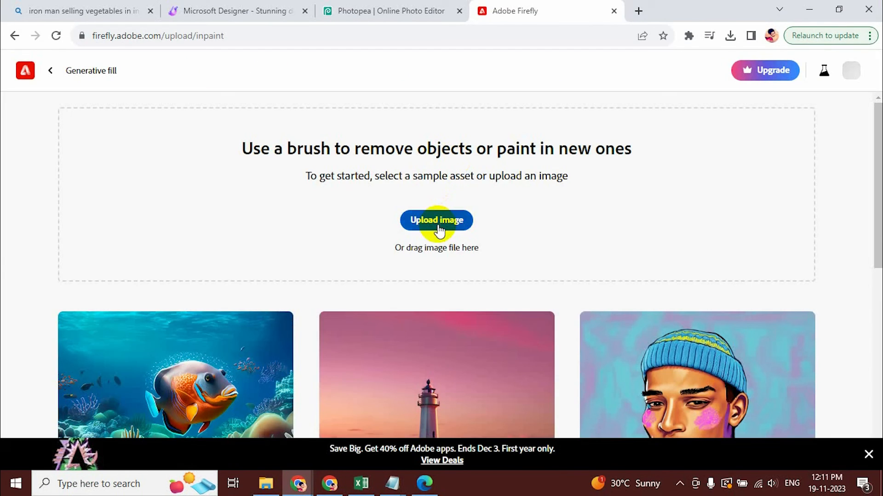
click(436, 220)
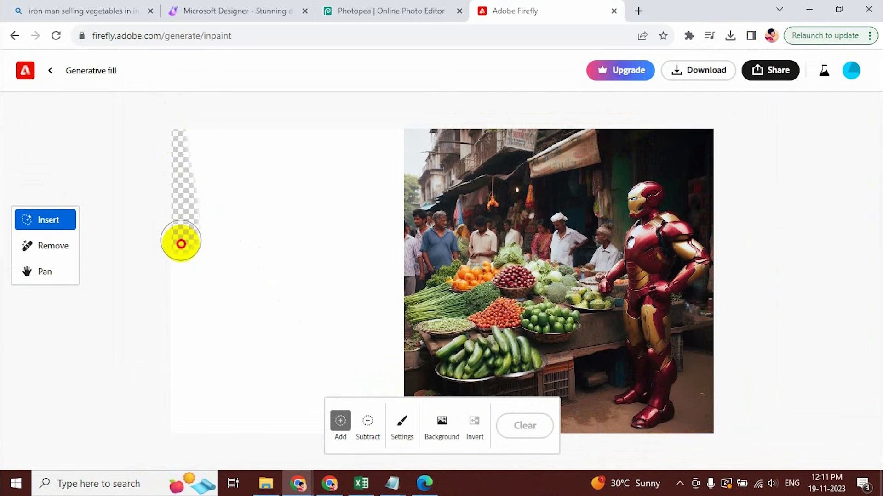
Brush over the white strip left of the market photo to mask it for filling.
drag(180, 242, 197, 363)
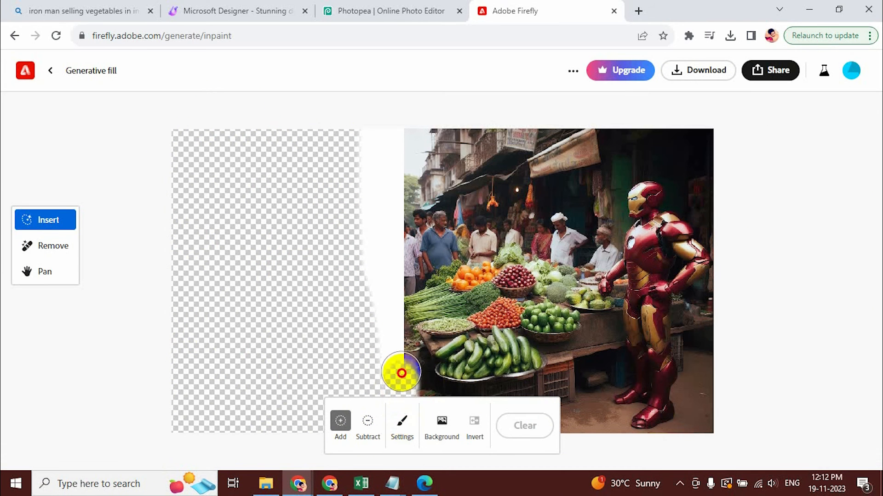
drag(401, 374, 398, 249)
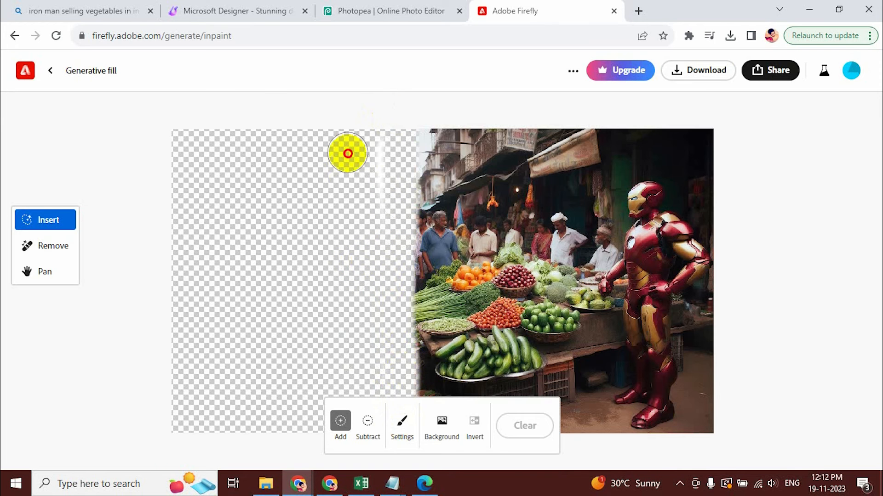
drag(347, 153, 365, 356)
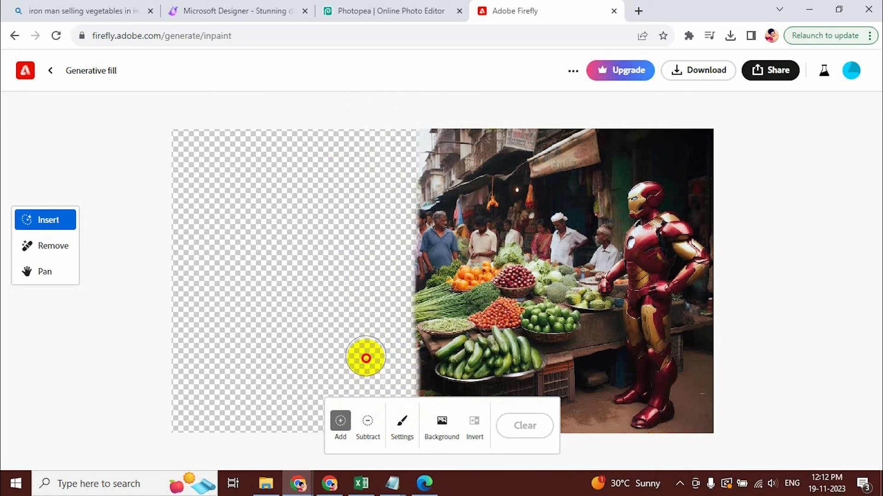
mouse_move(359, 448)
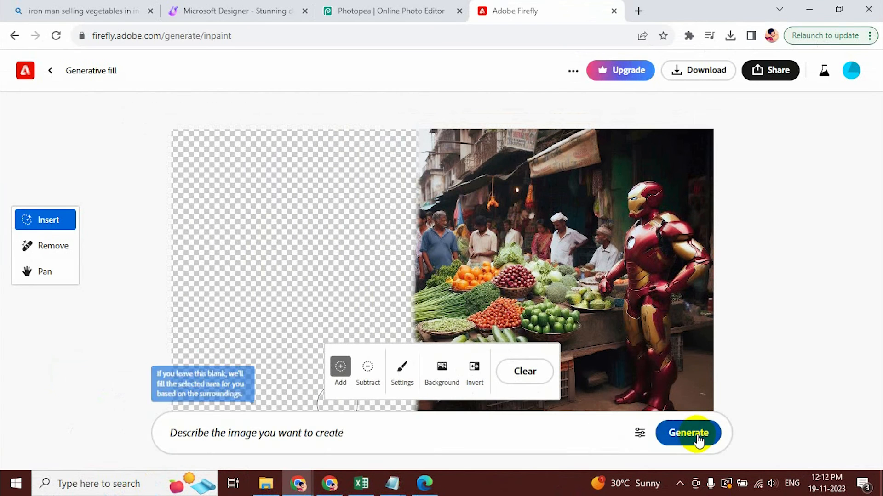
Generate a no-prompt fill, pick a variation, then download and open the result.
click(687, 433)
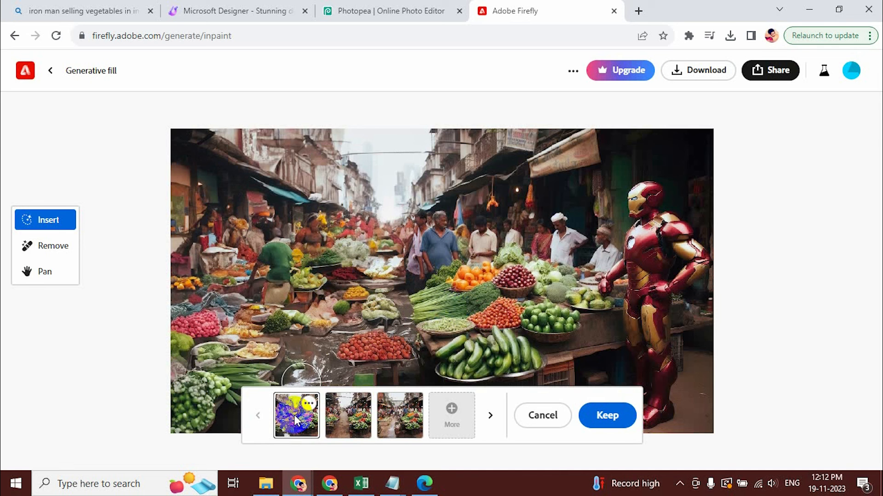
click(399, 416)
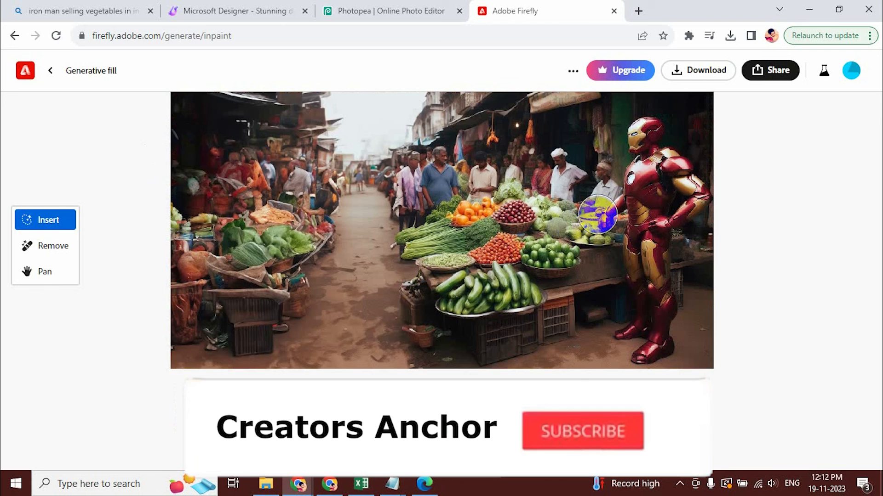
click(582, 430)
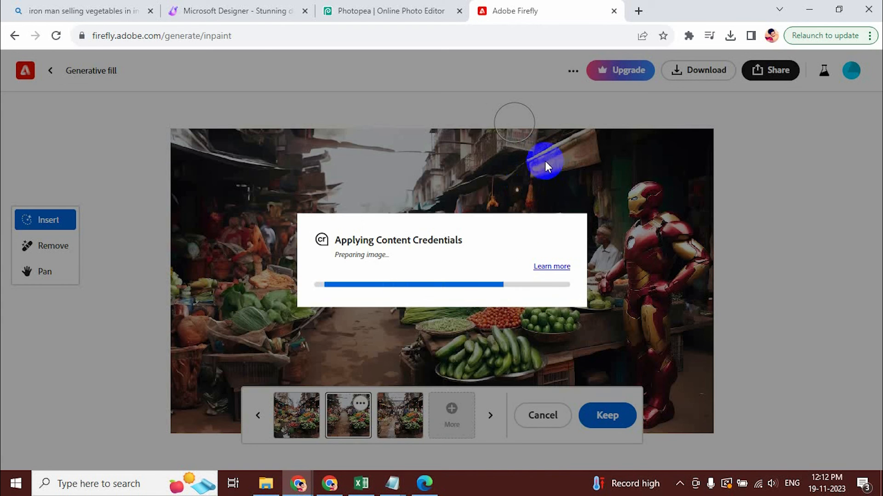
mouse_move(476, 251)
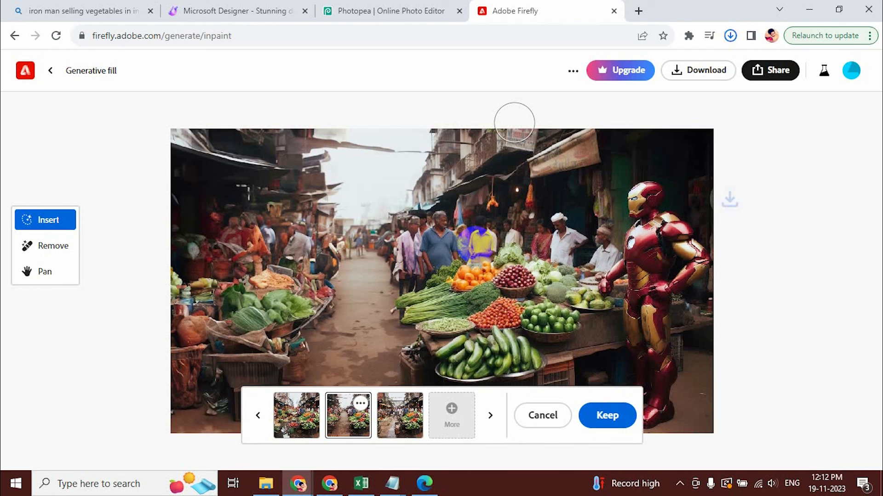
click(730, 36)
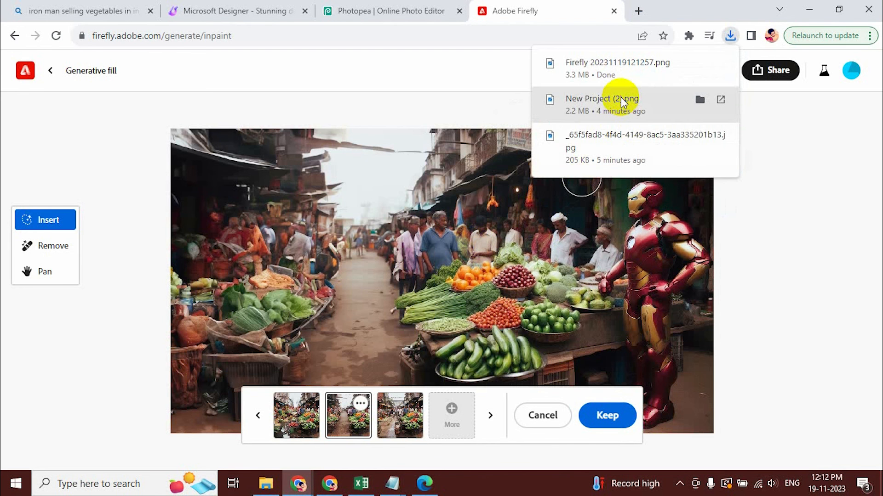
mouse_move(597, 66)
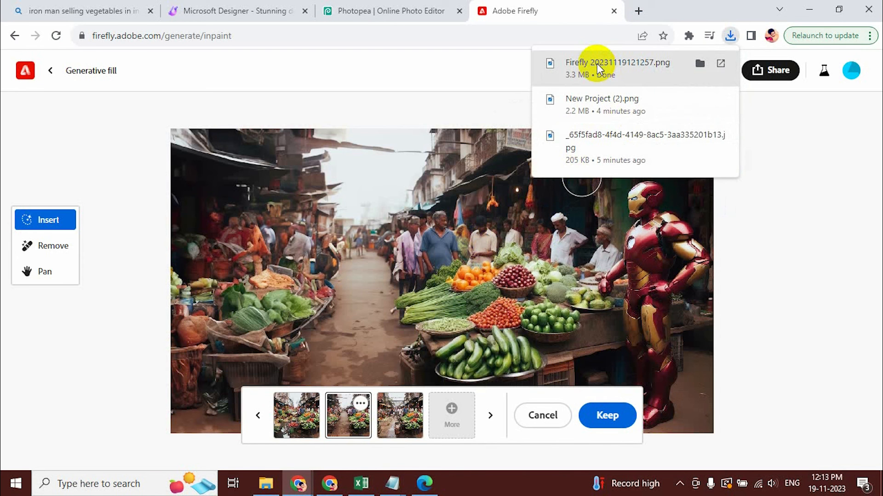
click(617, 63)
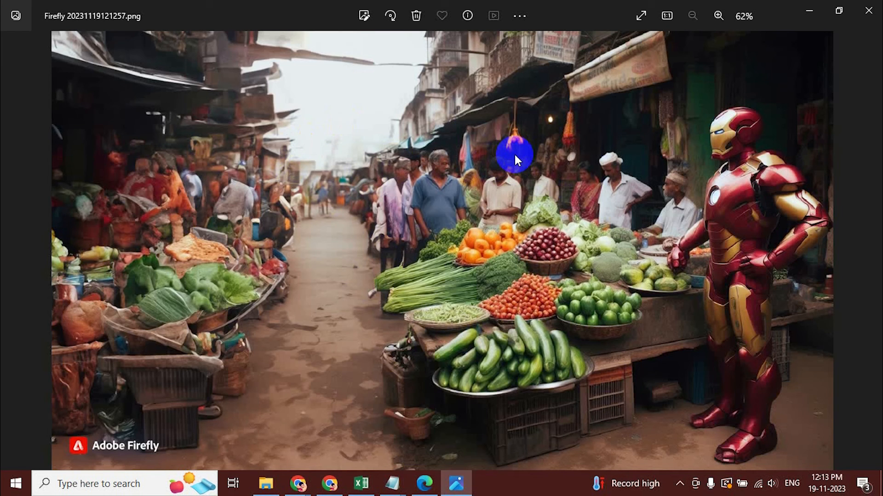
Close the Photos viewer showing the finished widescreen market image.
click(718, 15)
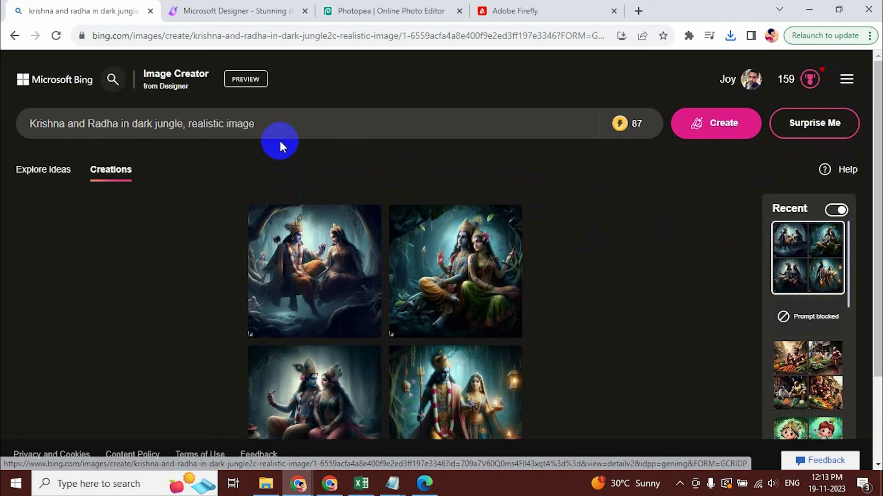
Generate the teacher image, widen and export it, then download its blackboard fill.
click(715, 123)
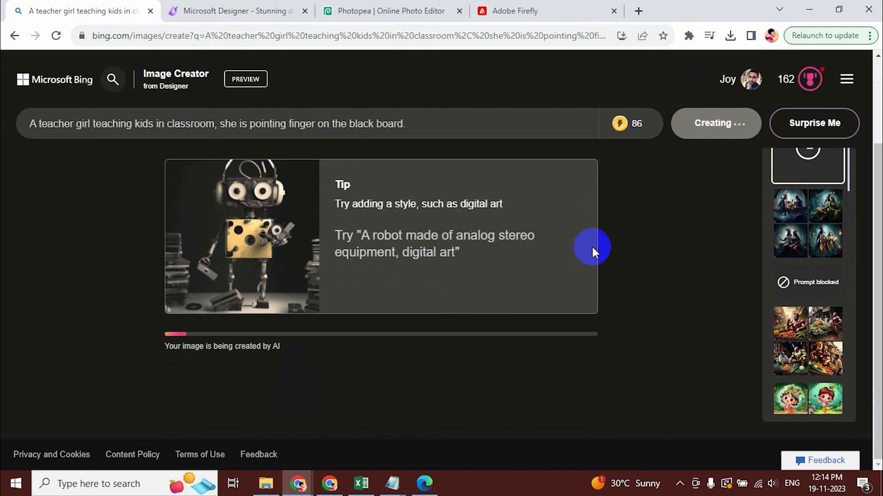
click(389, 10)
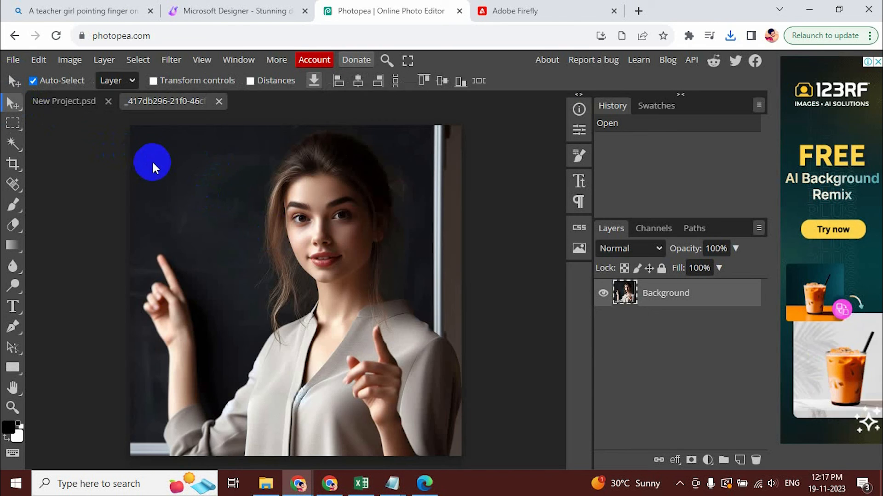
click(13, 60)
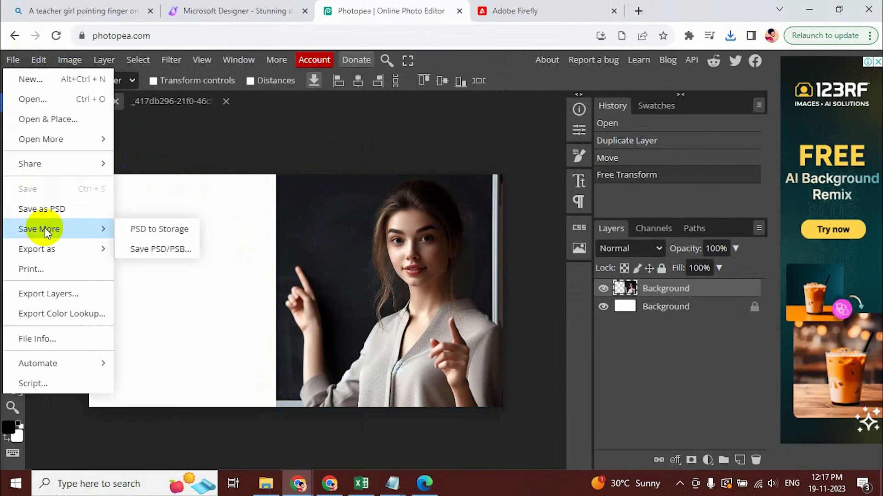
click(545, 10)
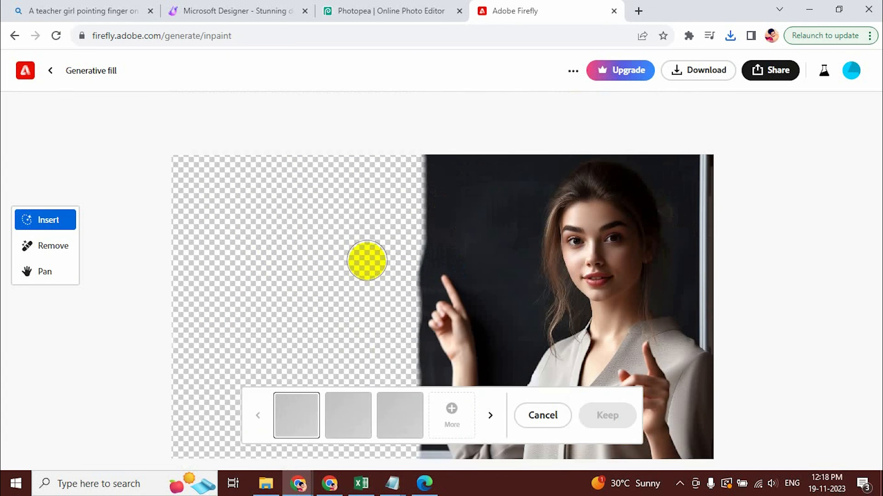
click(730, 35)
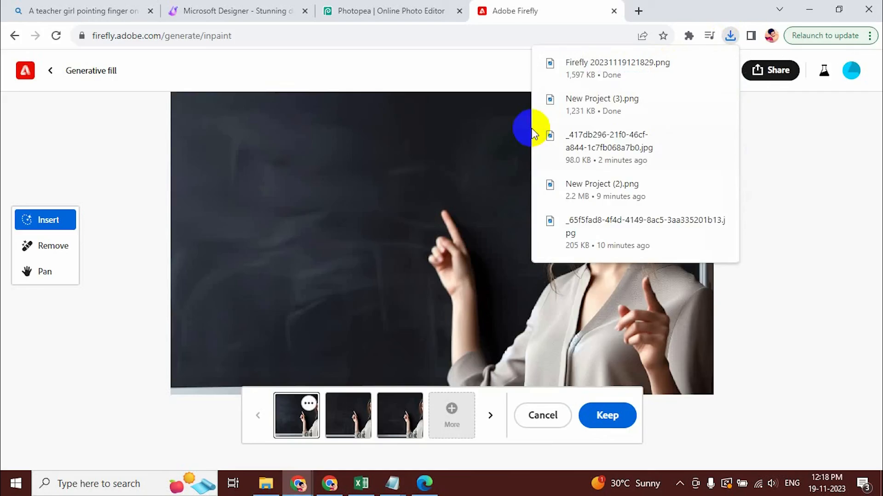